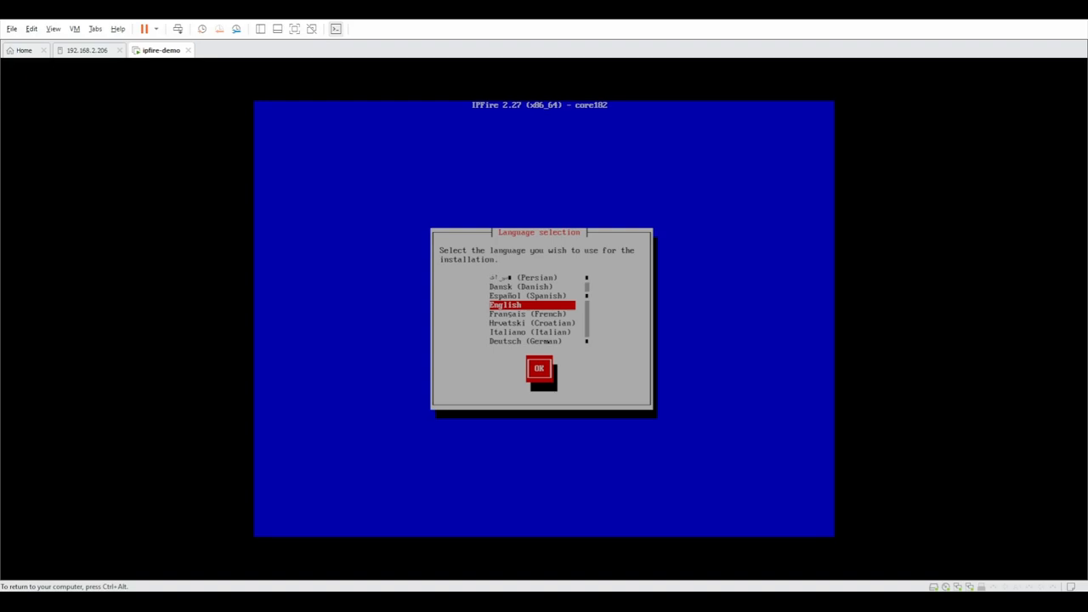
Confirm English as the installation language and reach the welcome screen
left_click(537, 367)
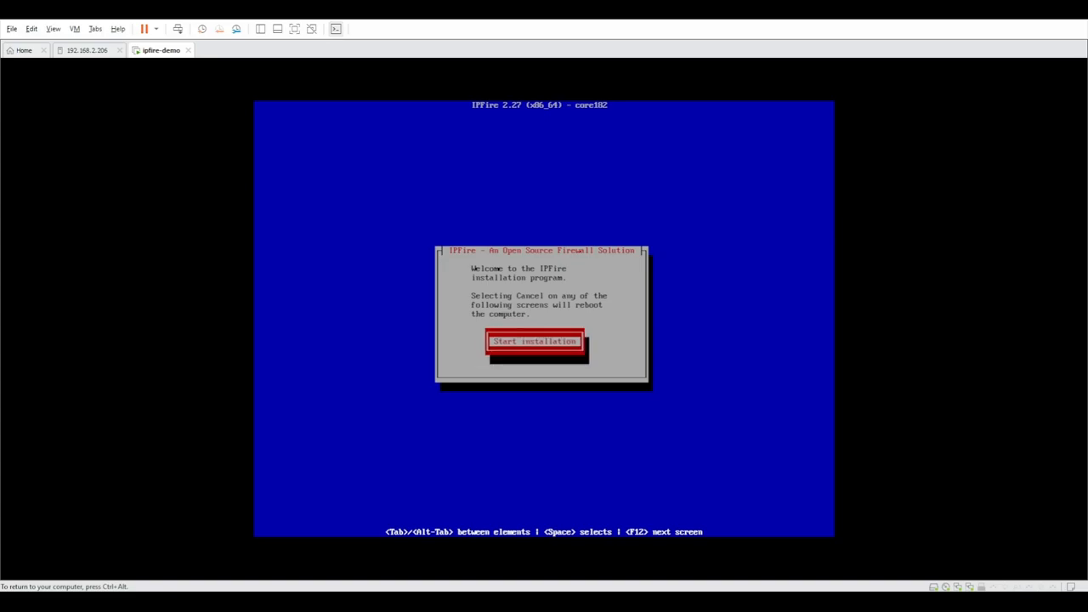
Start the installation and erase all data on the virtual disk to install IPFire
left_click(534, 340)
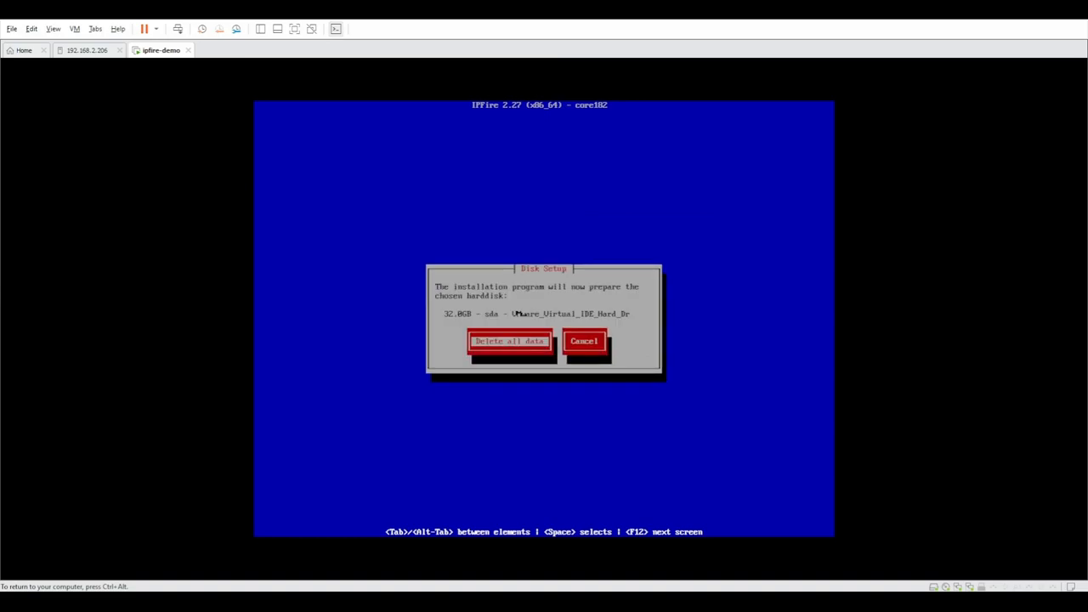
left_click(508, 342)
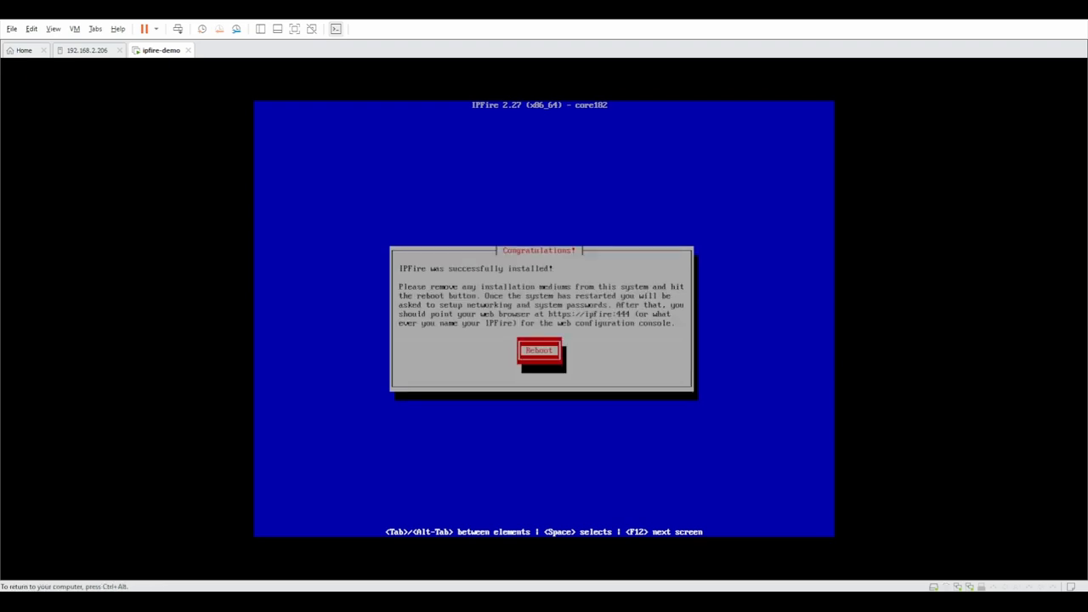
Reboot the newly installed system into first-boot keyboard mapping setup
left_click(538, 351)
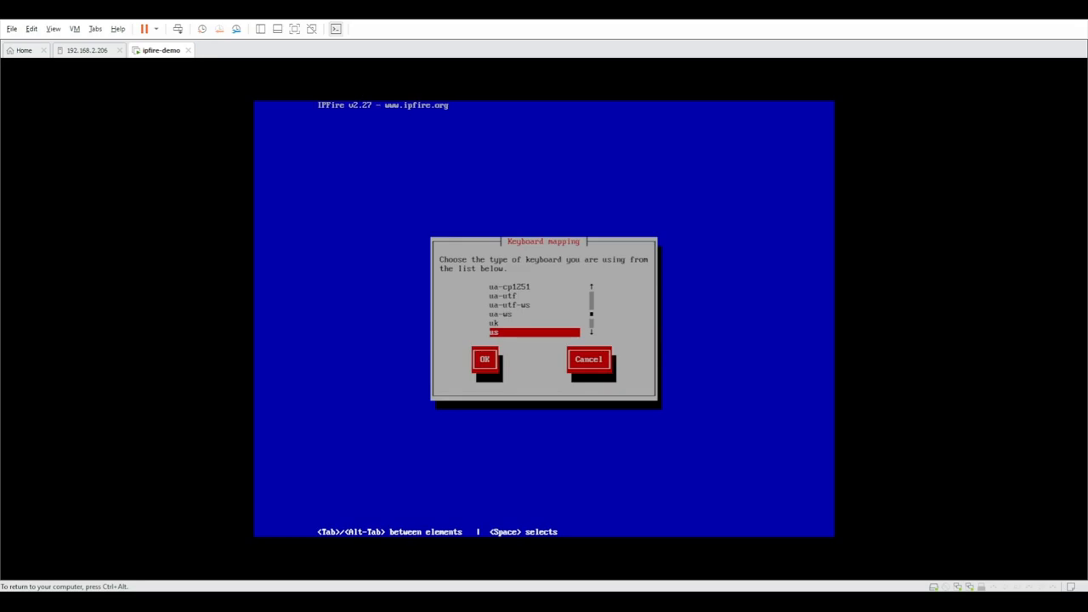
left_click(482, 359)
type("office")
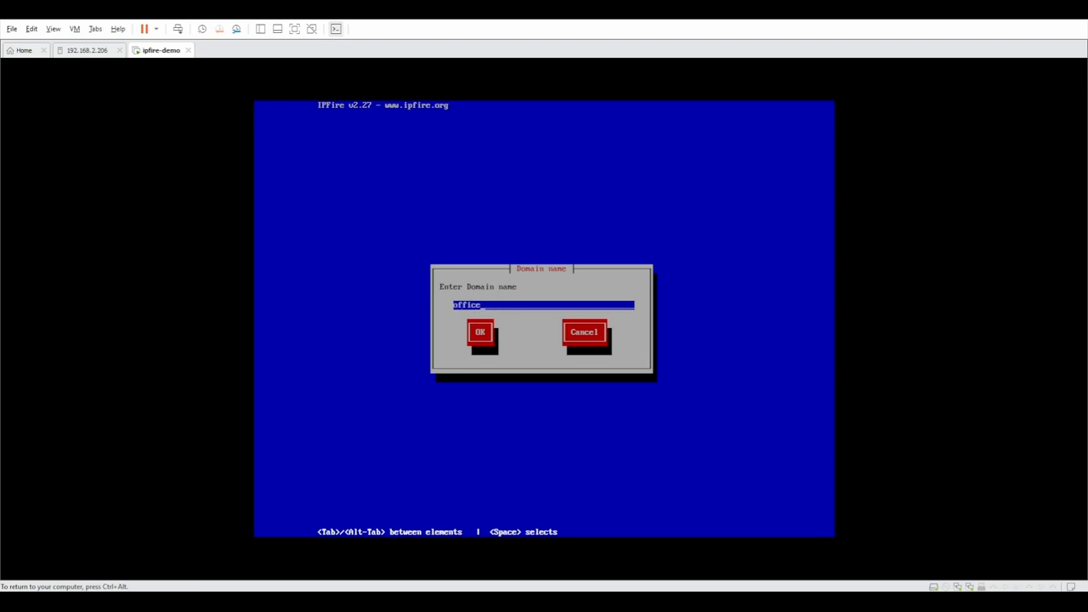
Confirm 'office' as the firewall's domain name
left_click(479, 332)
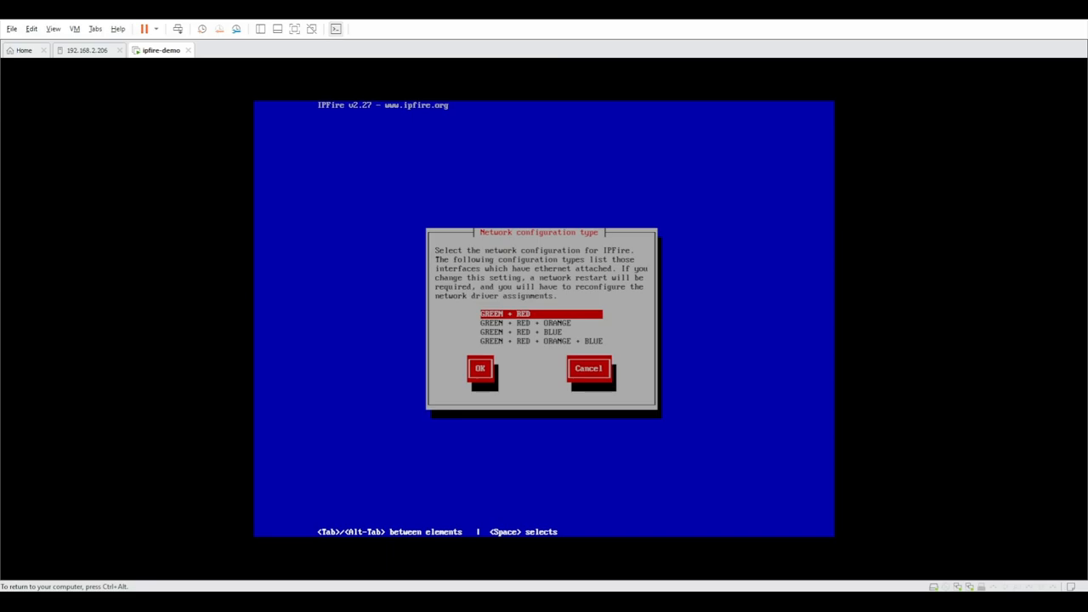
Confirm GREEN + RED as the network configuration type
left_click(479, 368)
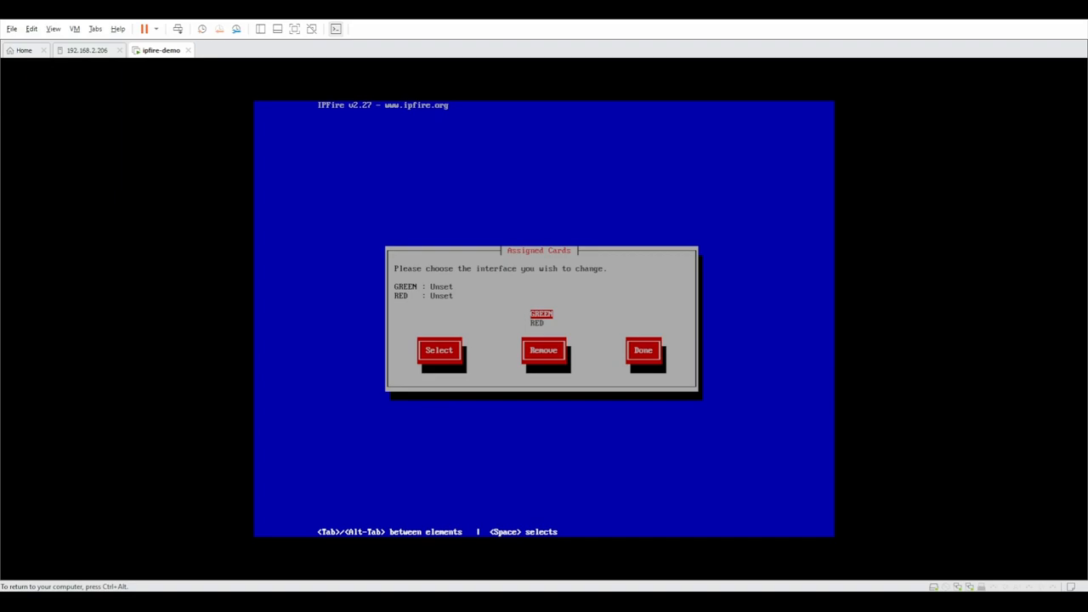
Assign the first Intel card to GREEN and accept the IP address change warning
left_click(439, 350)
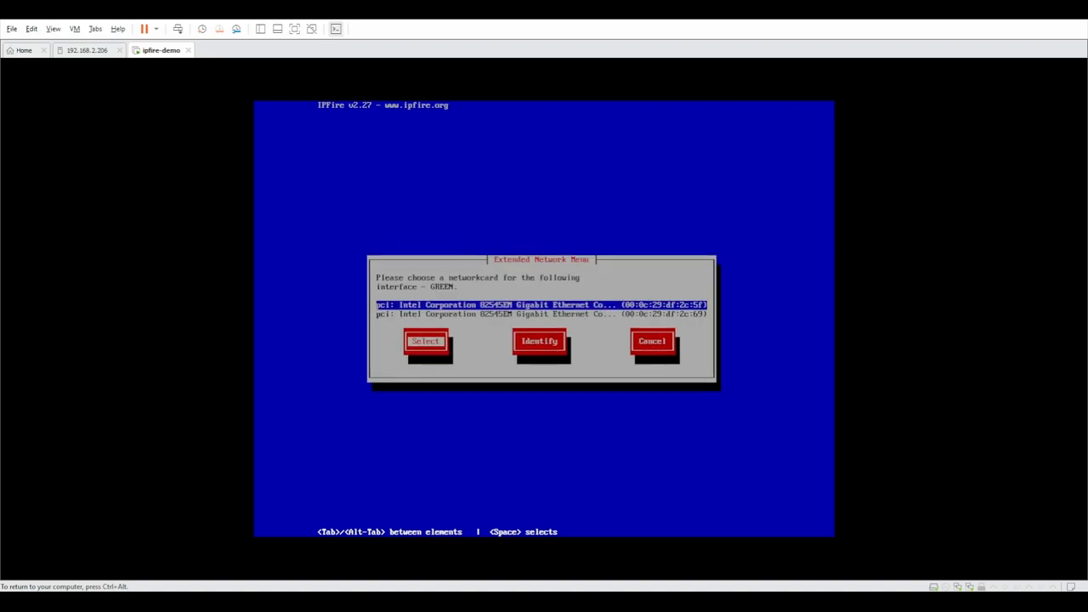
left_click(425, 340)
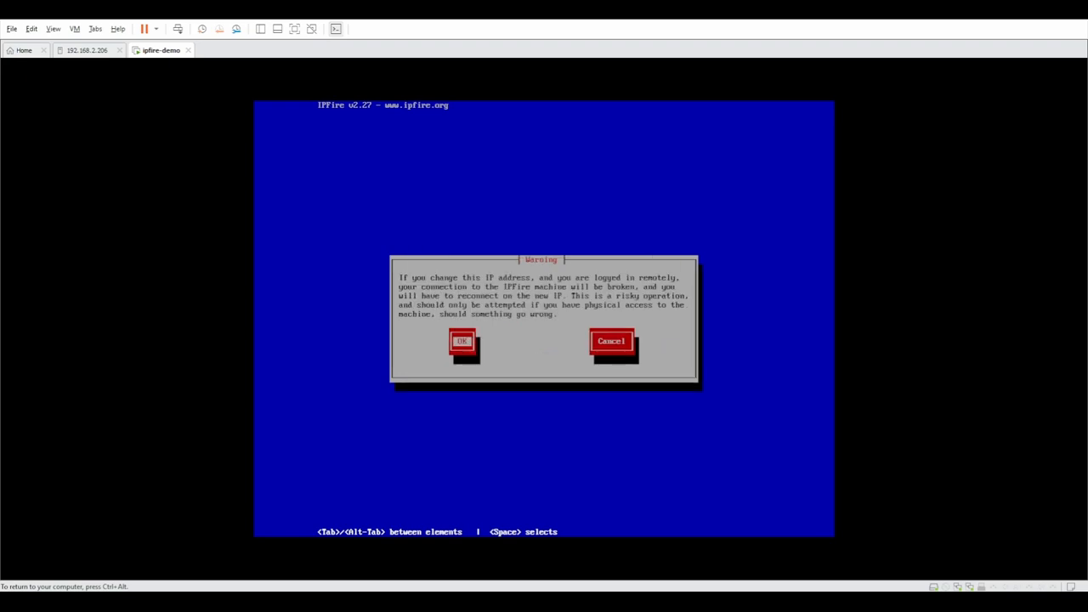
left_click(460, 342)
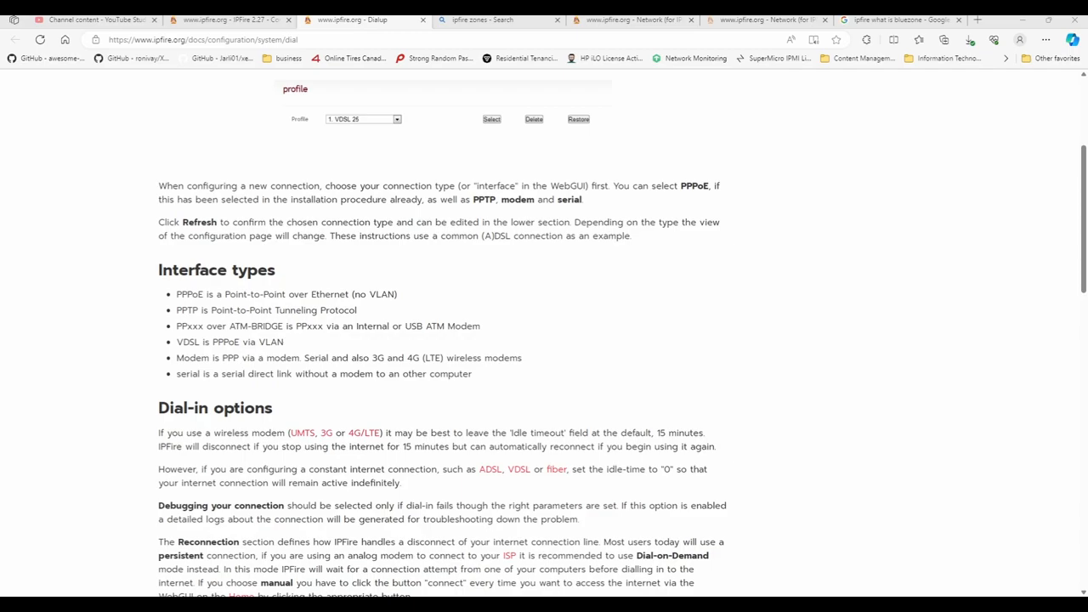
mouse_move(161, 323)
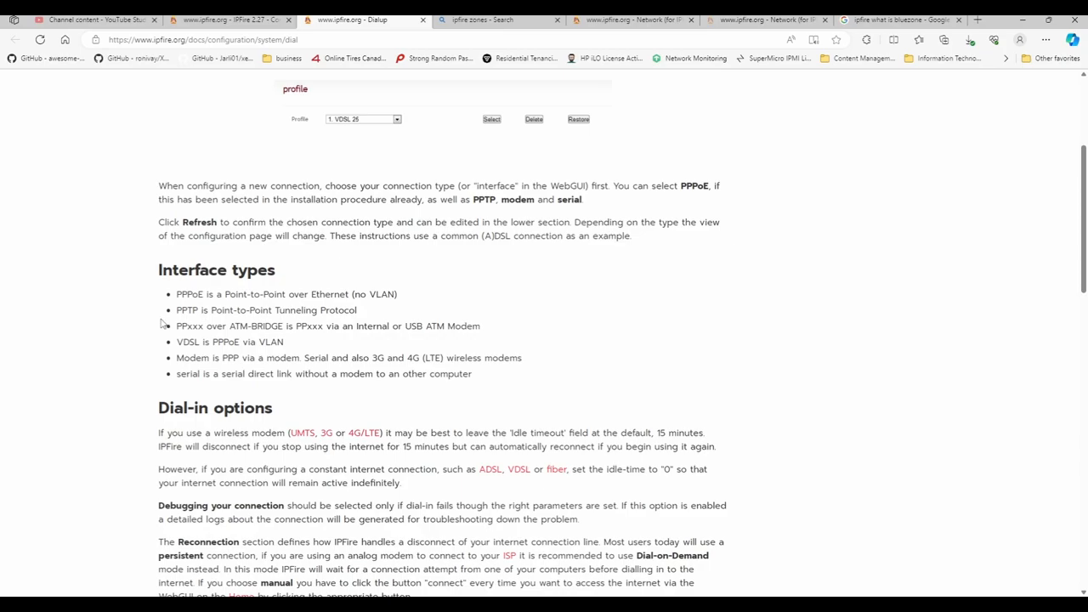